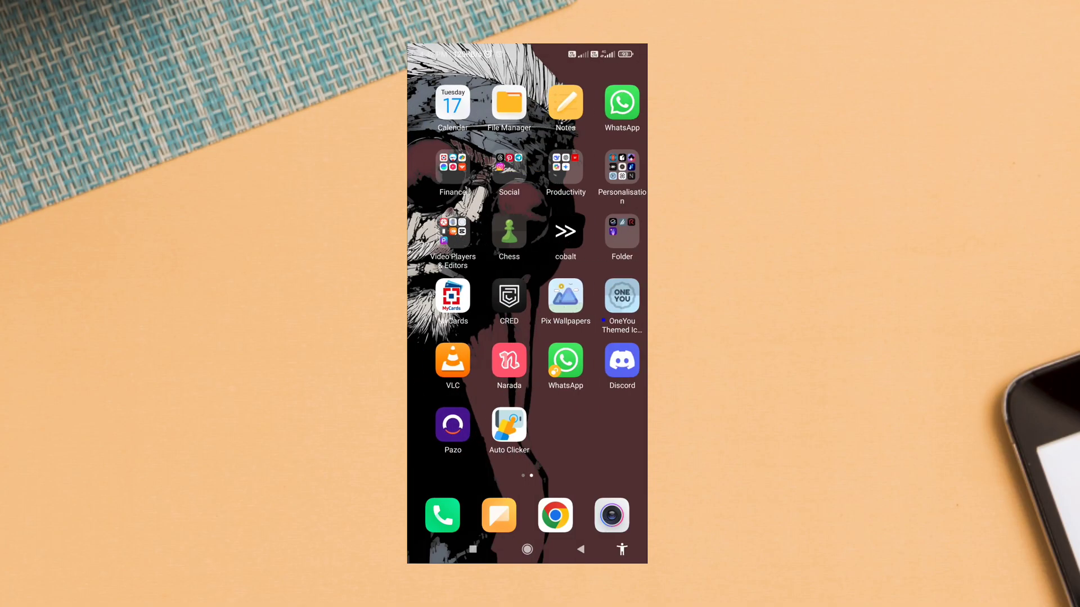
Show Nova's full app drawer and scroll through its white-outline Nothing-style icons
scroll(left, 3)
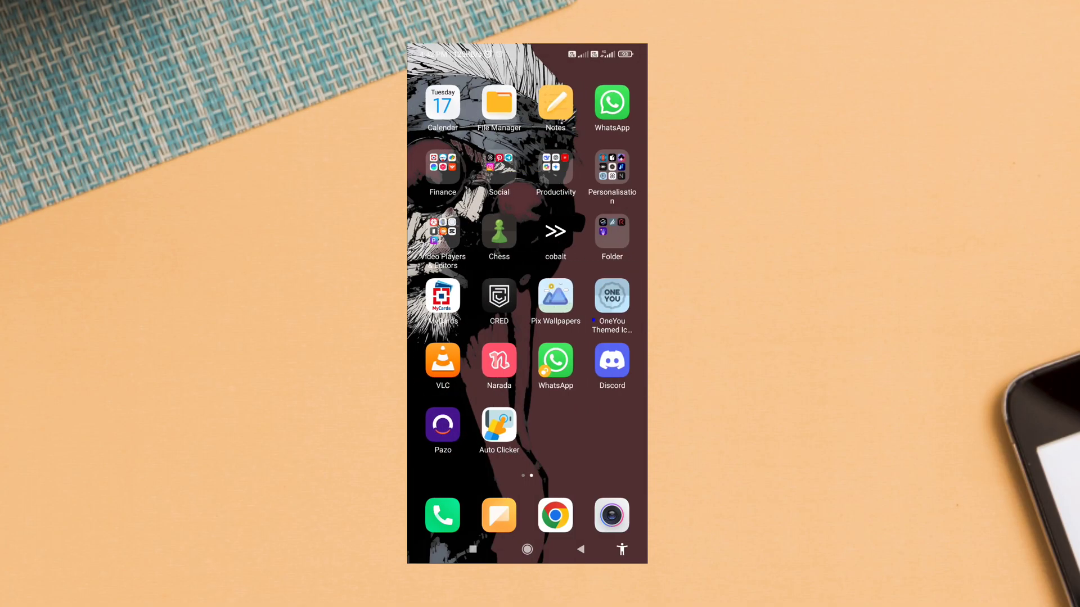
click(611, 167)
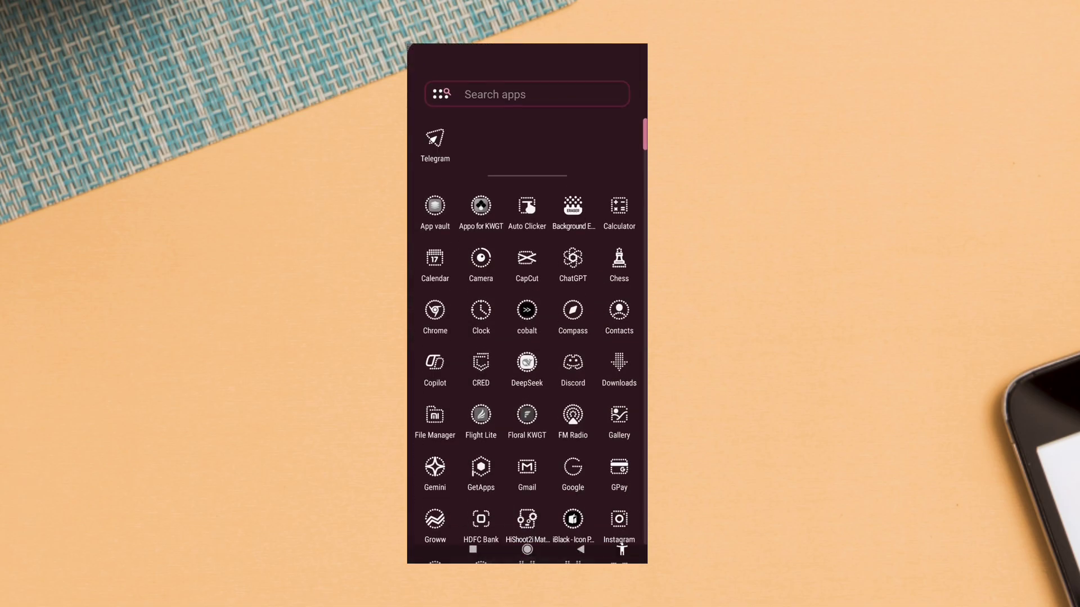
scroll(down, 3)
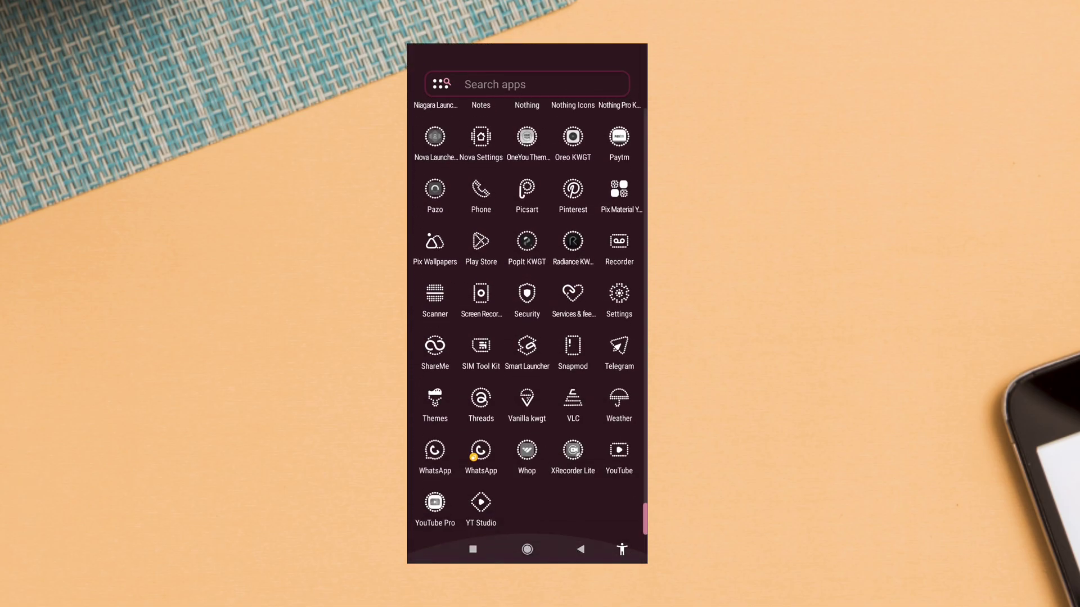
scroll(down, 3)
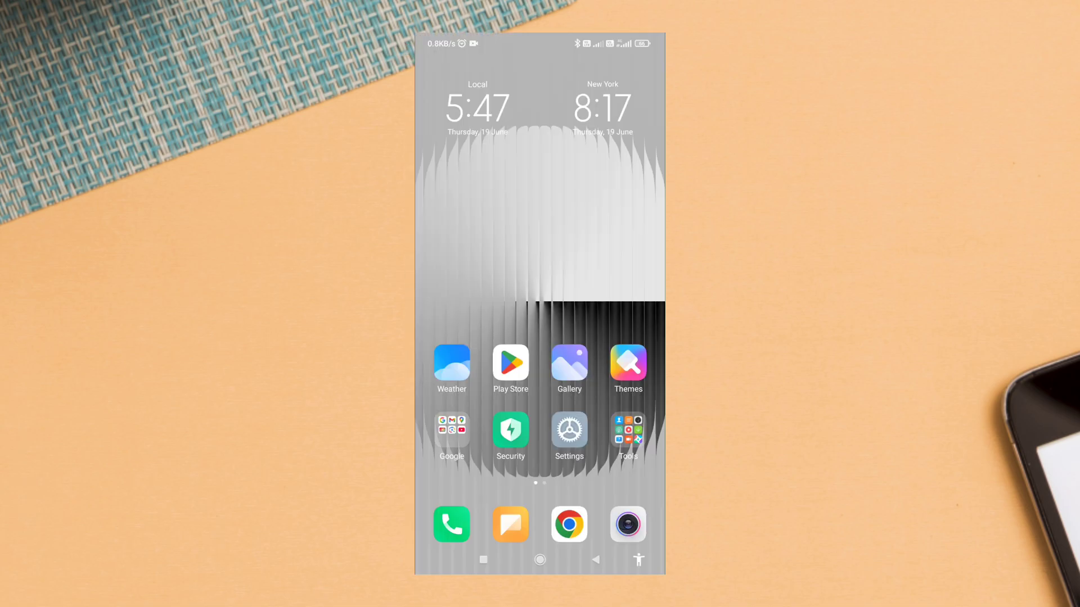
Launch Telegram from the stock launcher's app drawer
scroll(left, 3)
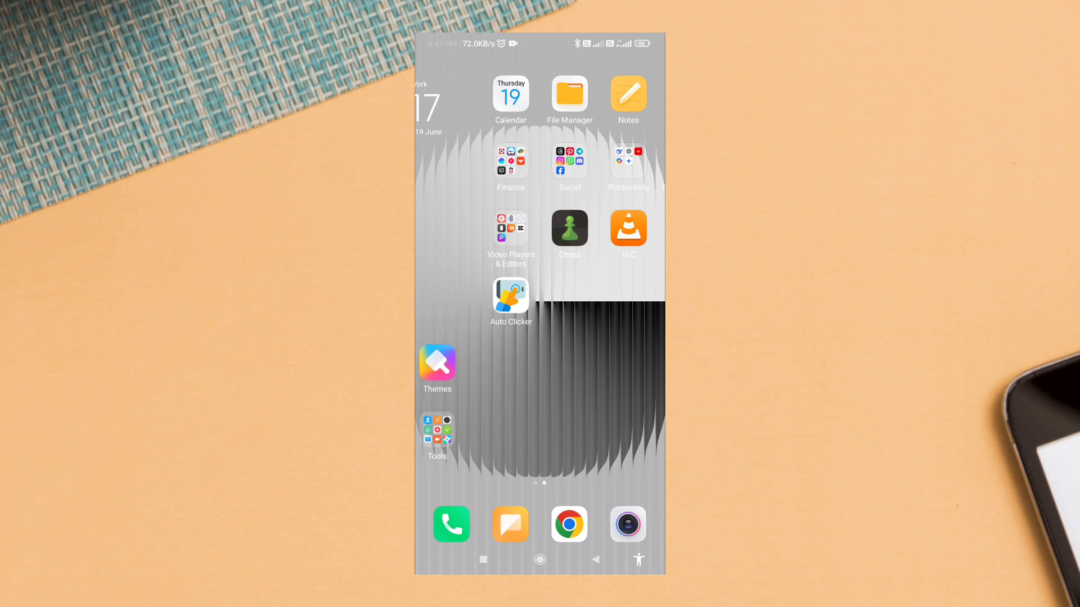
click(510, 300)
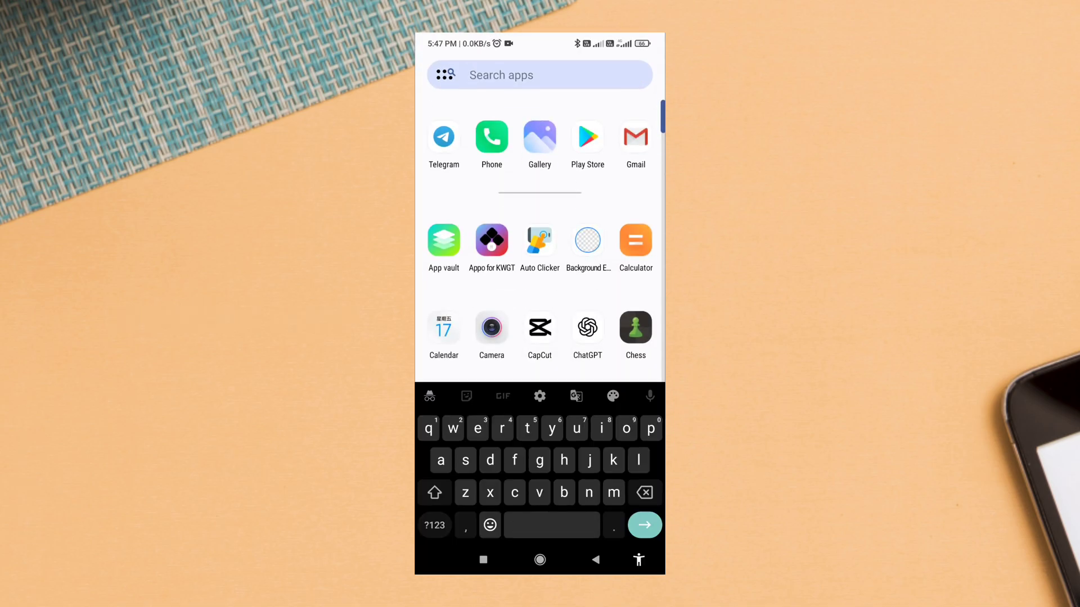
click(443, 135)
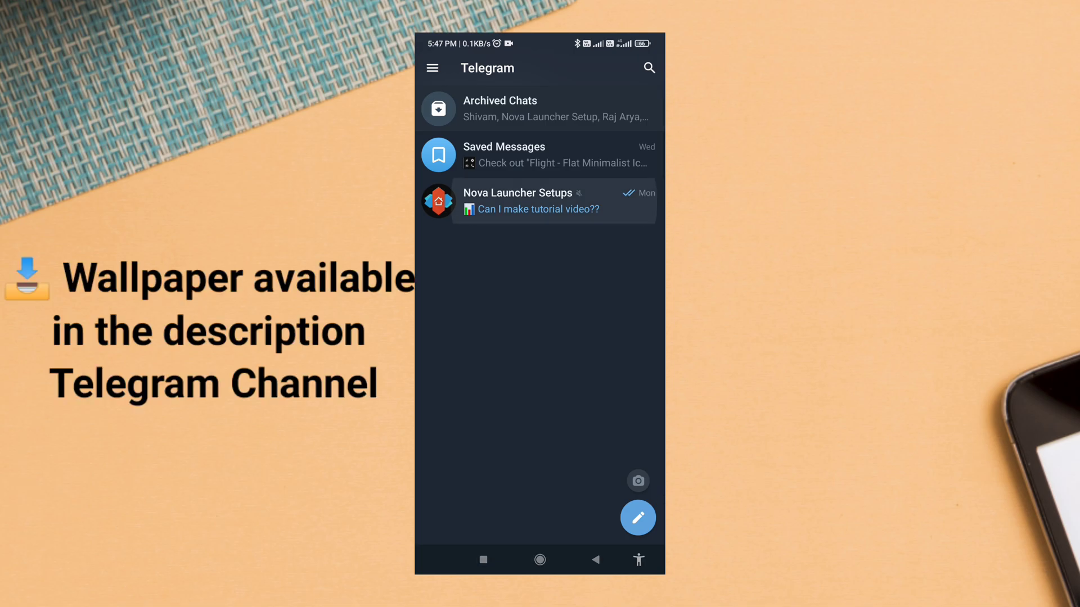
Download tc_wall_046.png from the Nova Launcher Setups channel to the phone
click(541, 200)
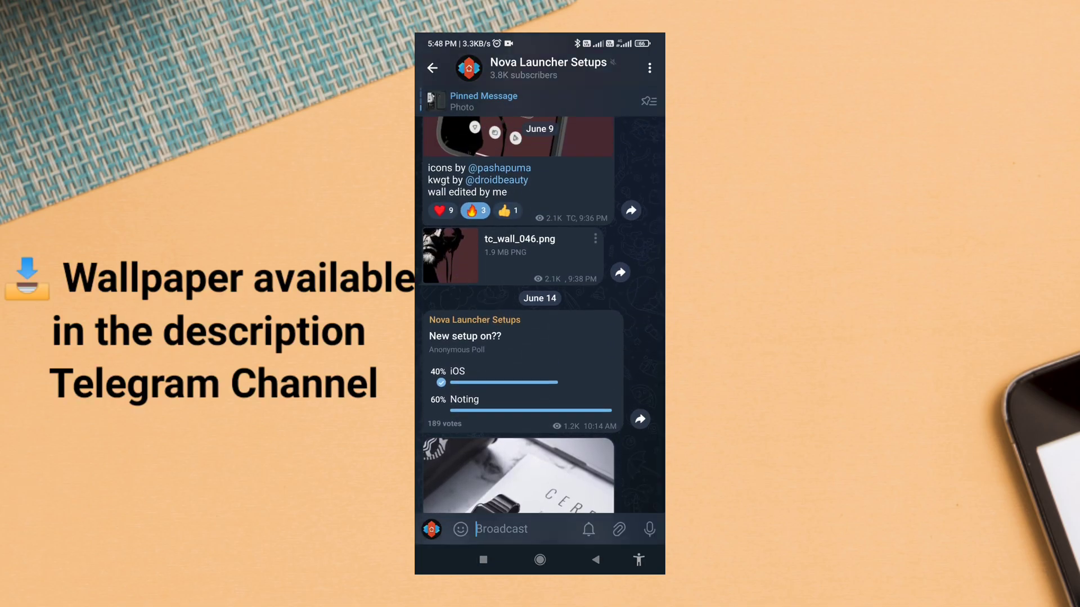
click(450, 256)
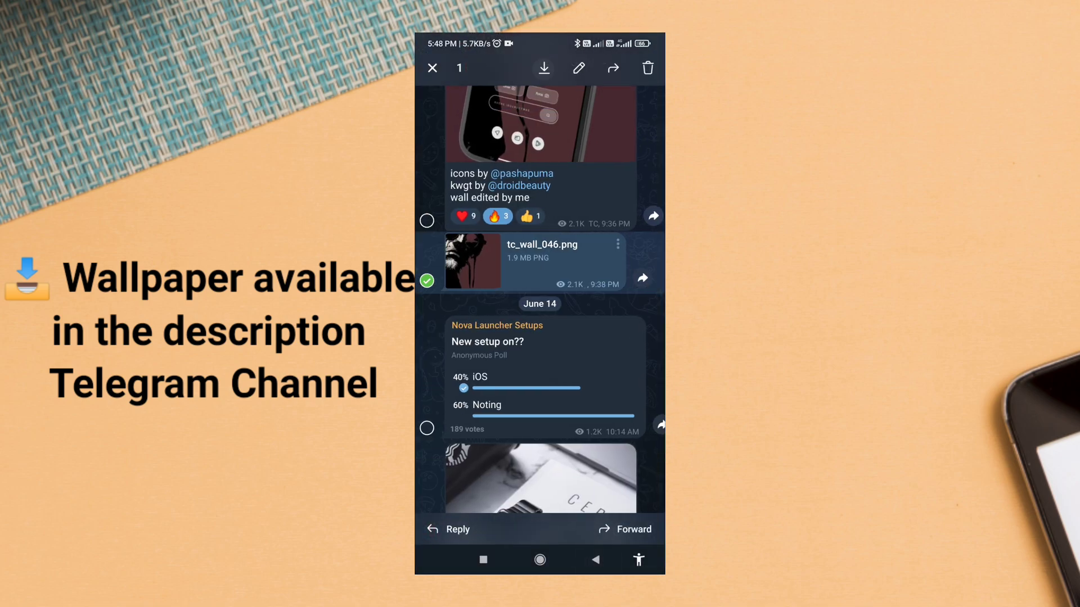
click(432, 68)
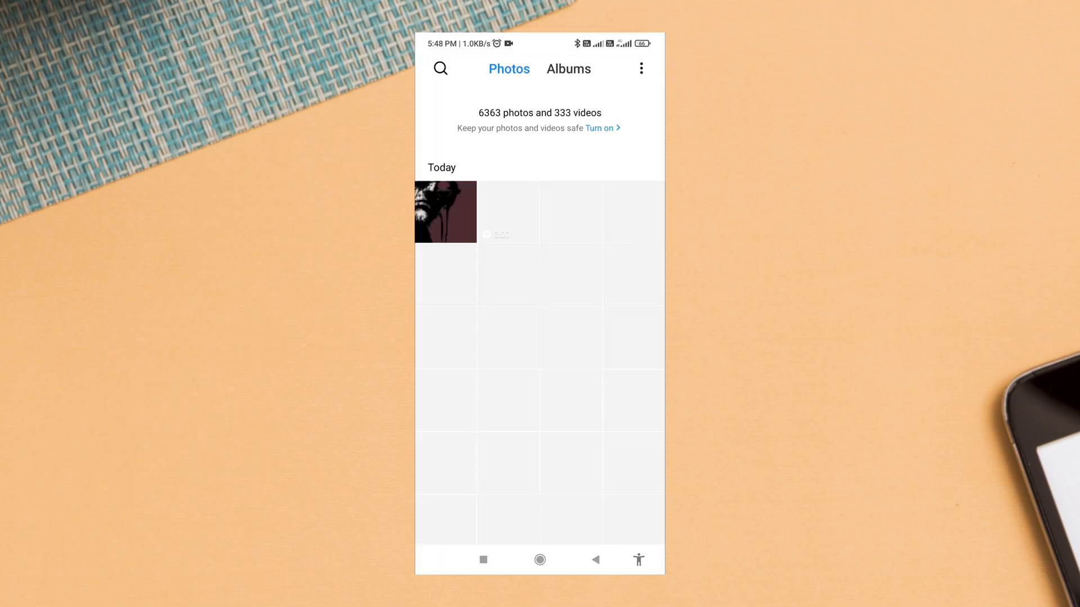
Apply the downloaded tc_wall_046 portrait as the home screen wallpaper only
click(446, 211)
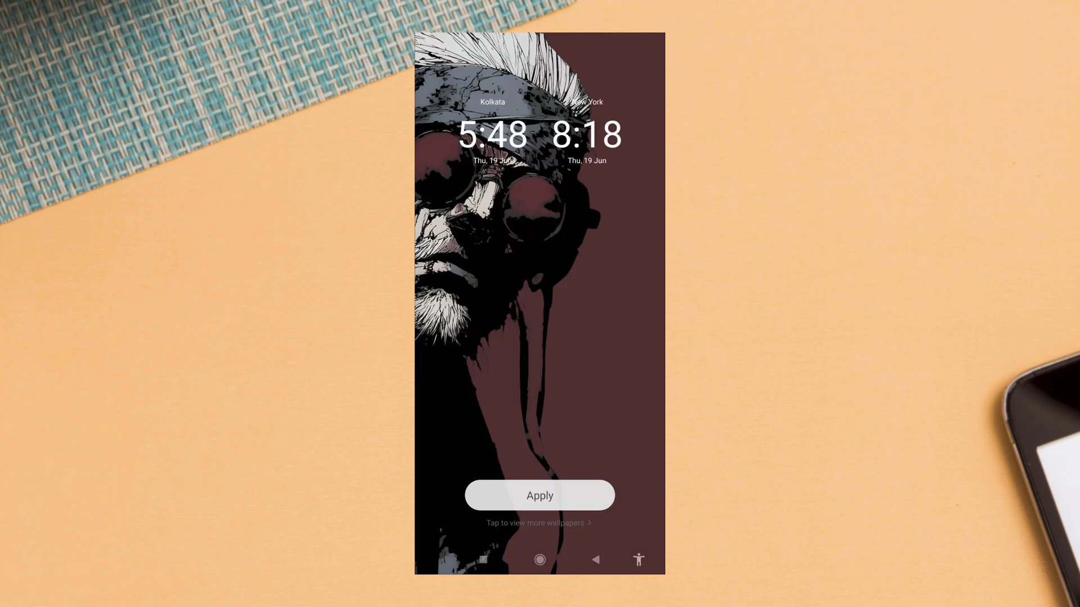
click(538, 495)
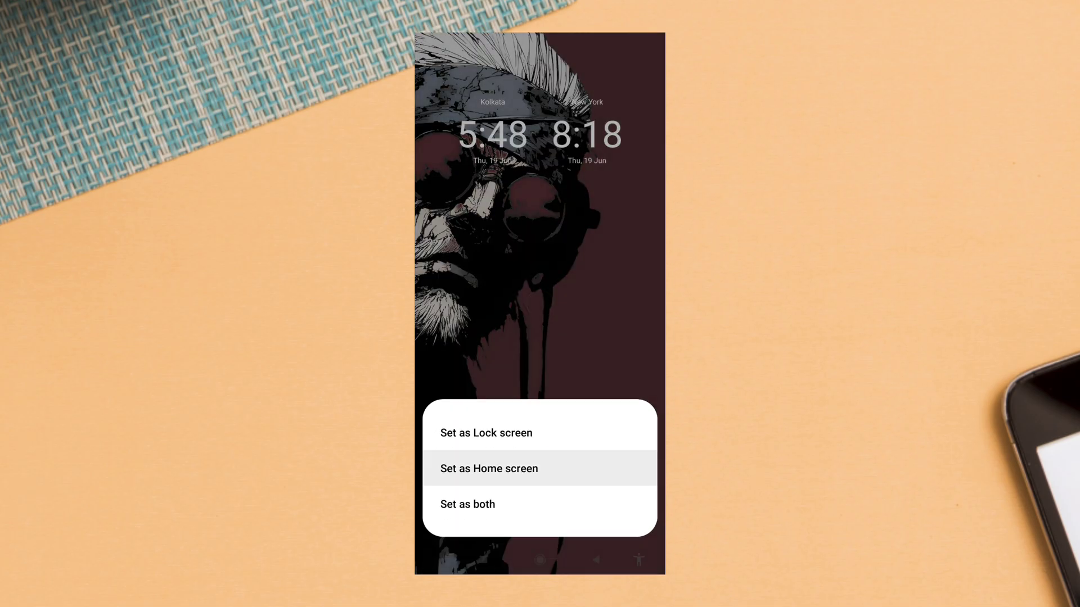
click(488, 468)
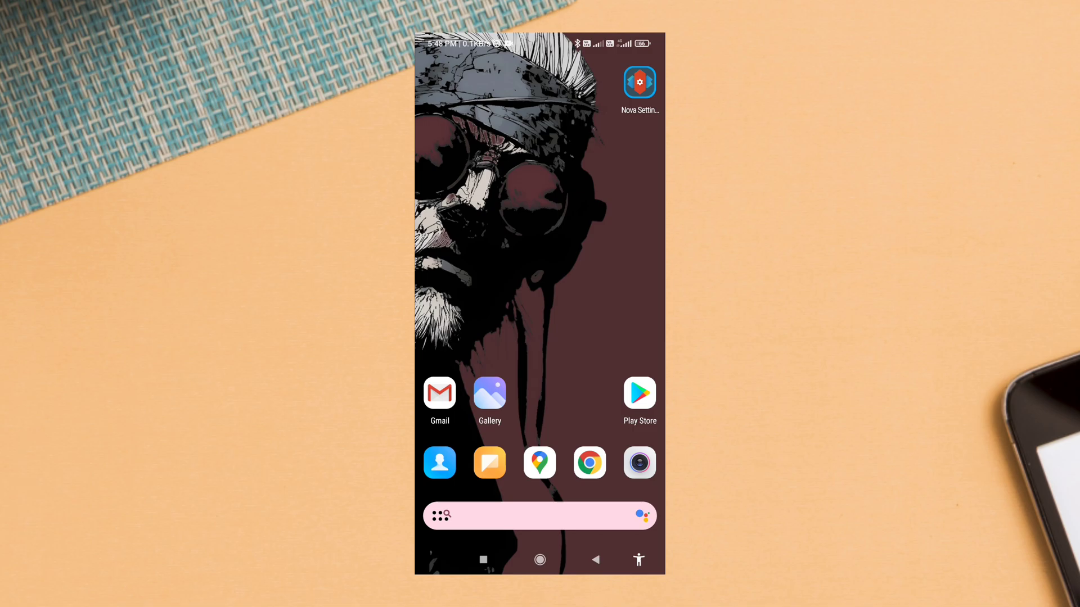
Switch Nova settings to dark mode and enter the home screen layout settings
click(639, 81)
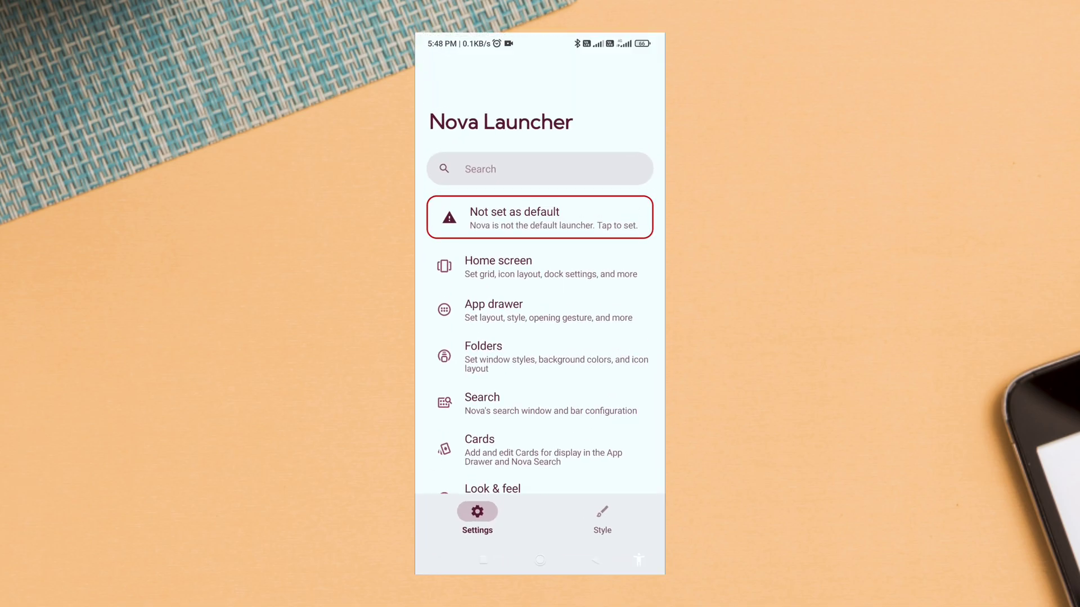
click(602, 516)
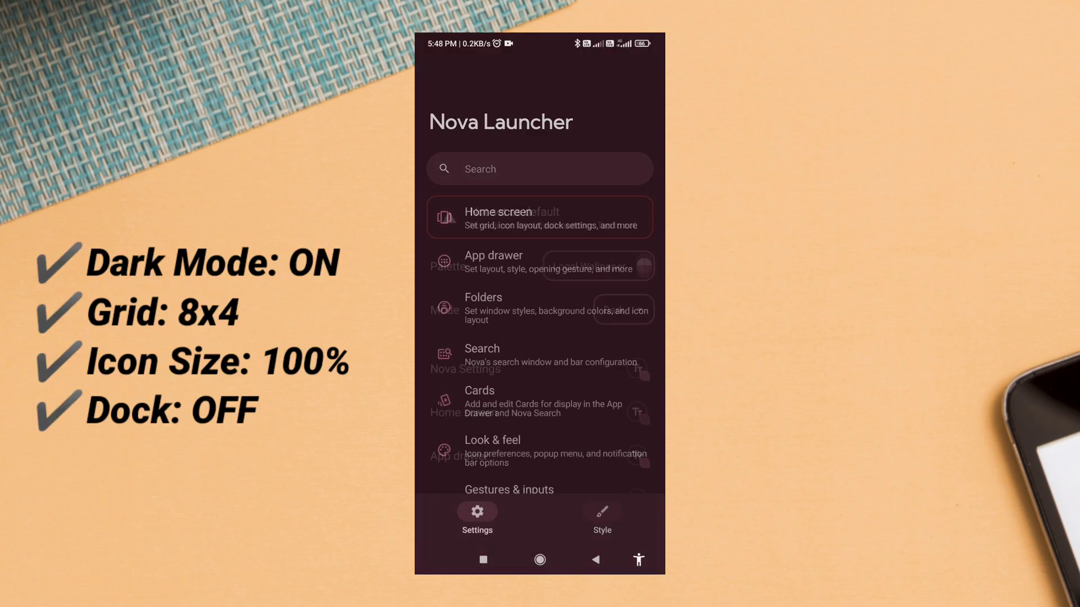
click(539, 217)
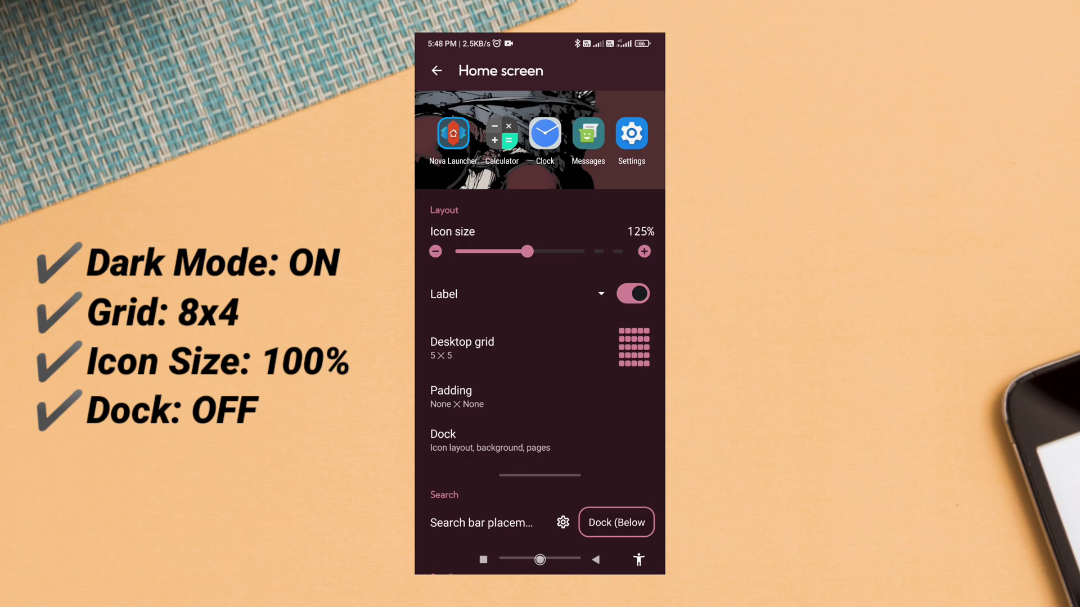
Set home screen icon size to 100% and narrow the desktop grid
drag(530, 251, 493, 250)
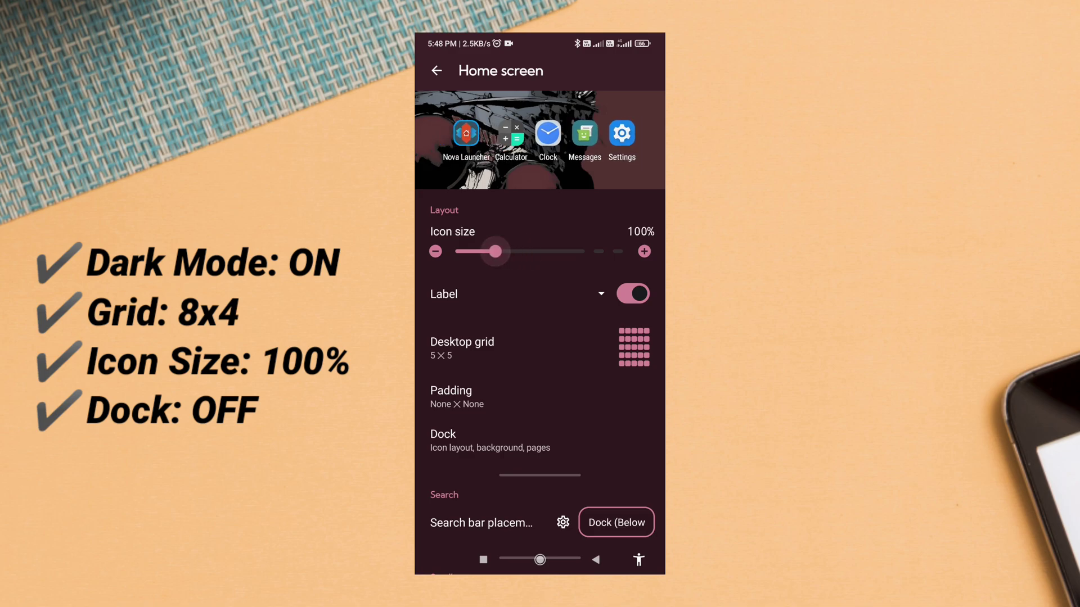
drag(495, 251, 480, 251)
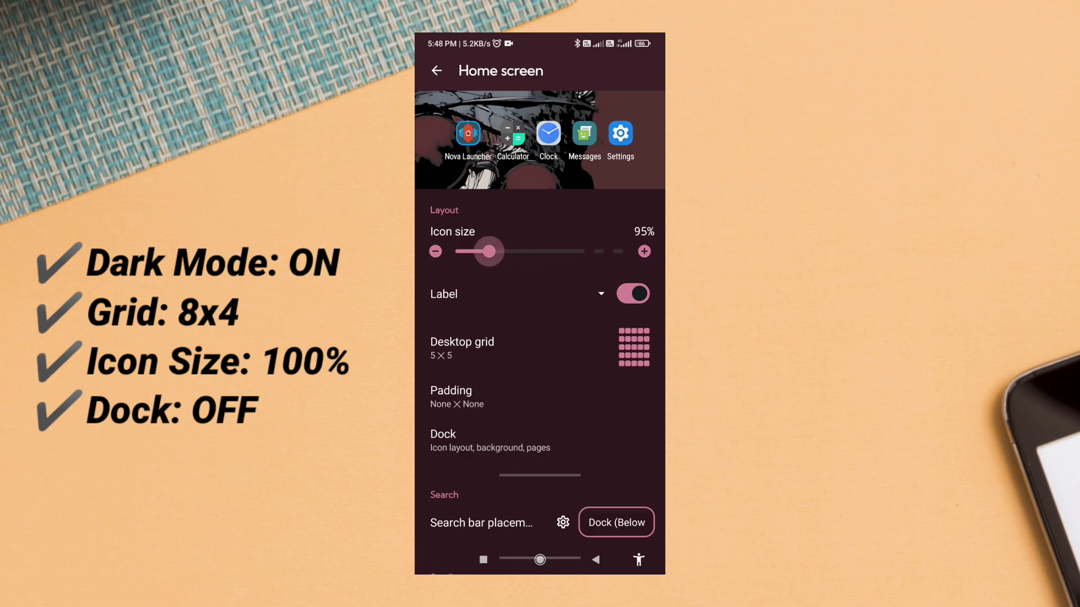
drag(481, 251, 496, 250)
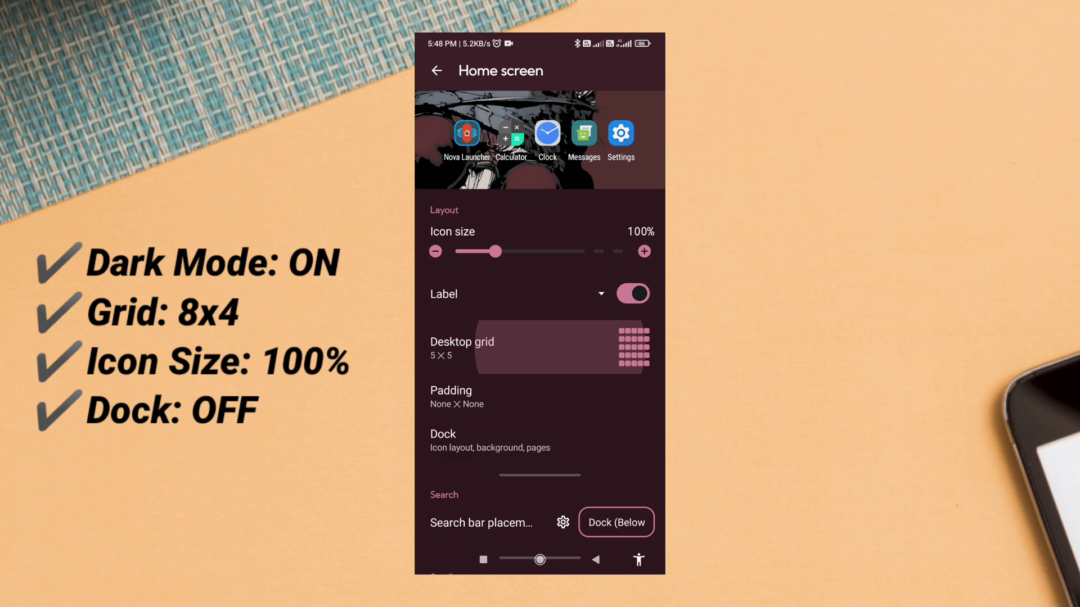
click(538, 347)
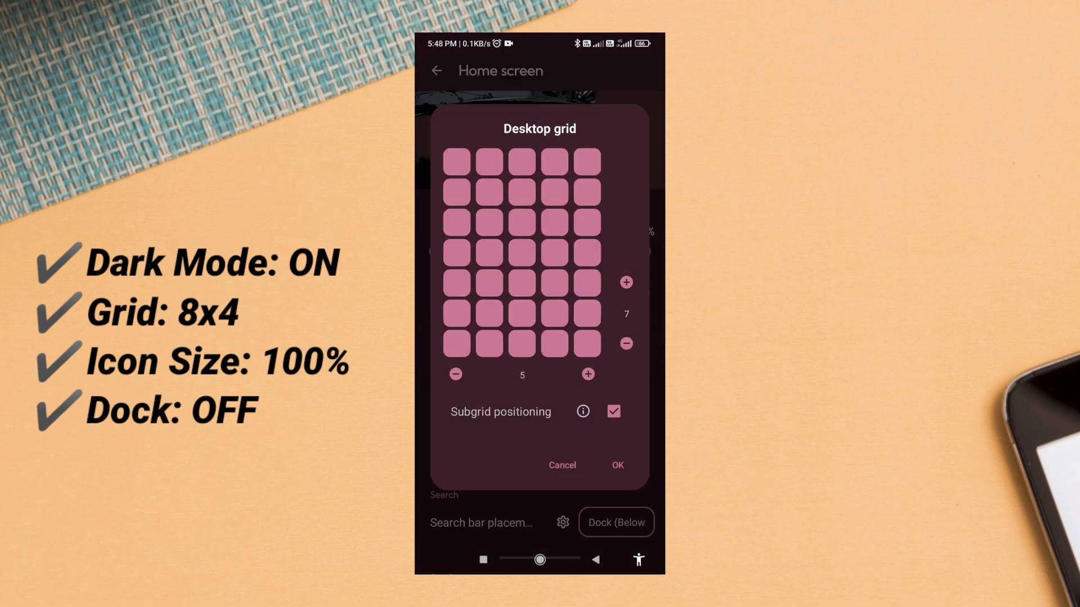
click(456, 373)
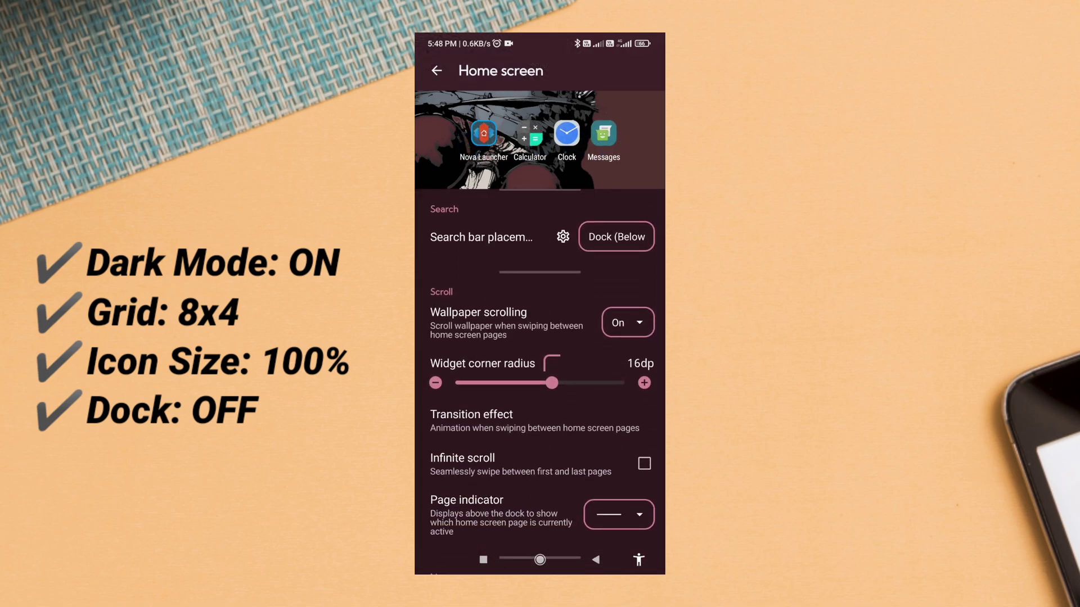
click(437, 70)
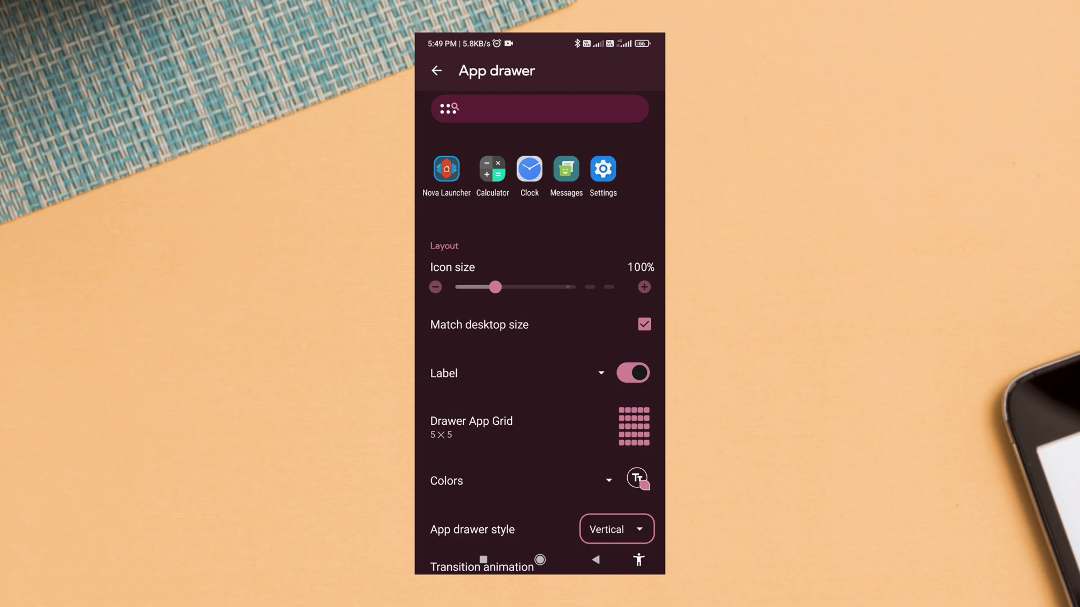
Review the app drawer grid dimensions and return to the main settings list
click(471, 421)
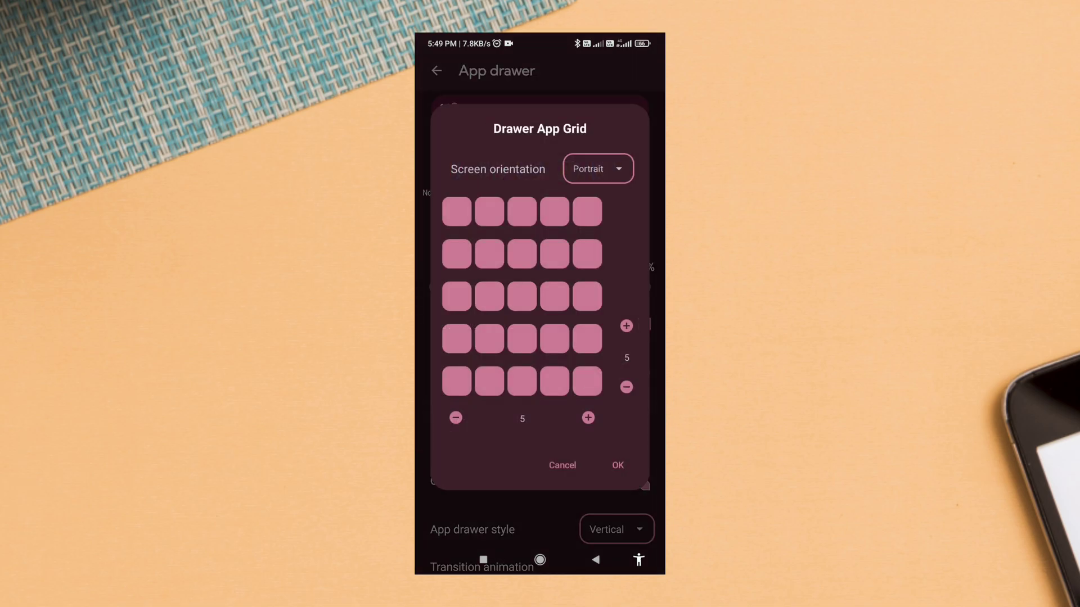
click(455, 418)
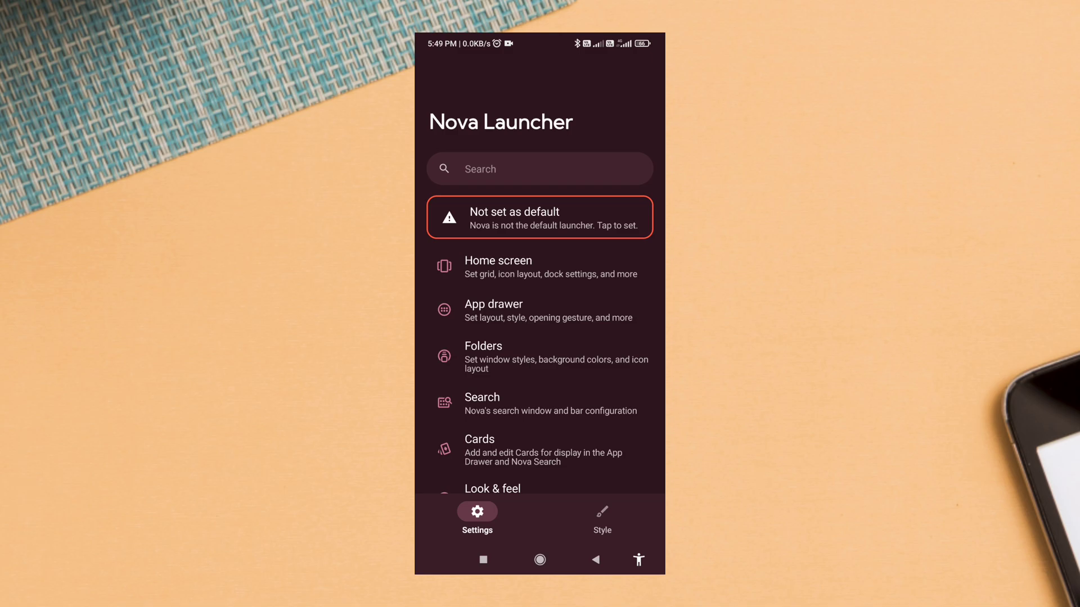
Confirm Icon style uses the Nothing icon theme with Autogen kept on
scroll(down, 3)
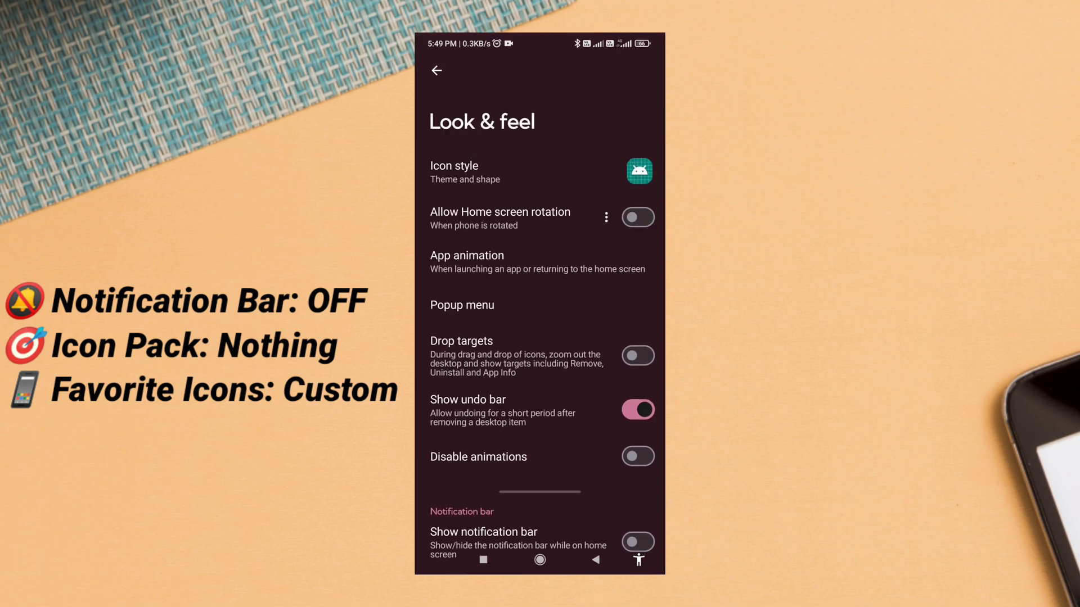
click(482, 172)
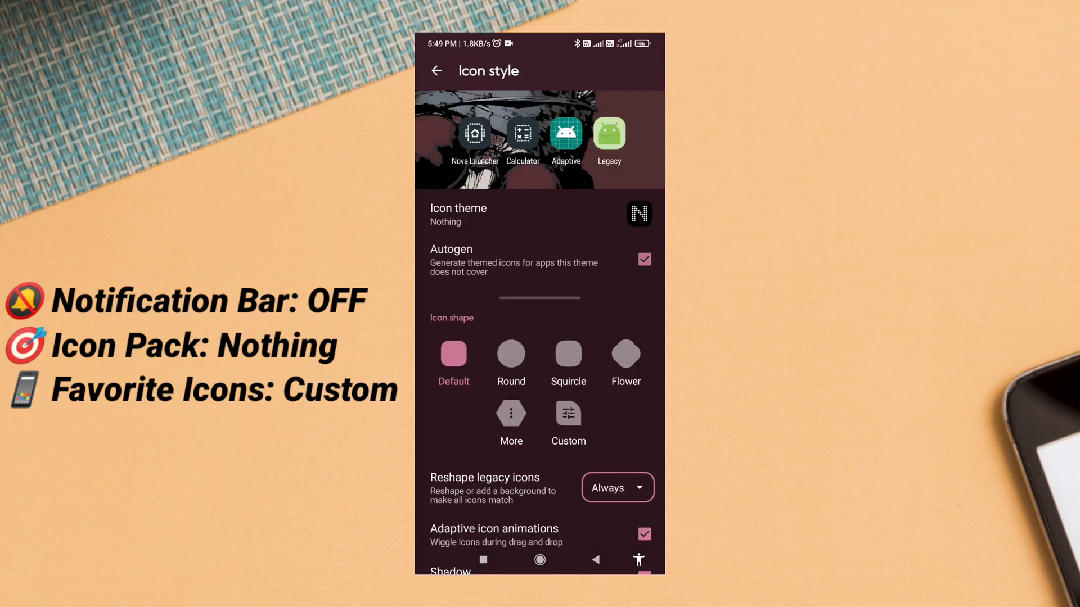
scroll(down, 3)
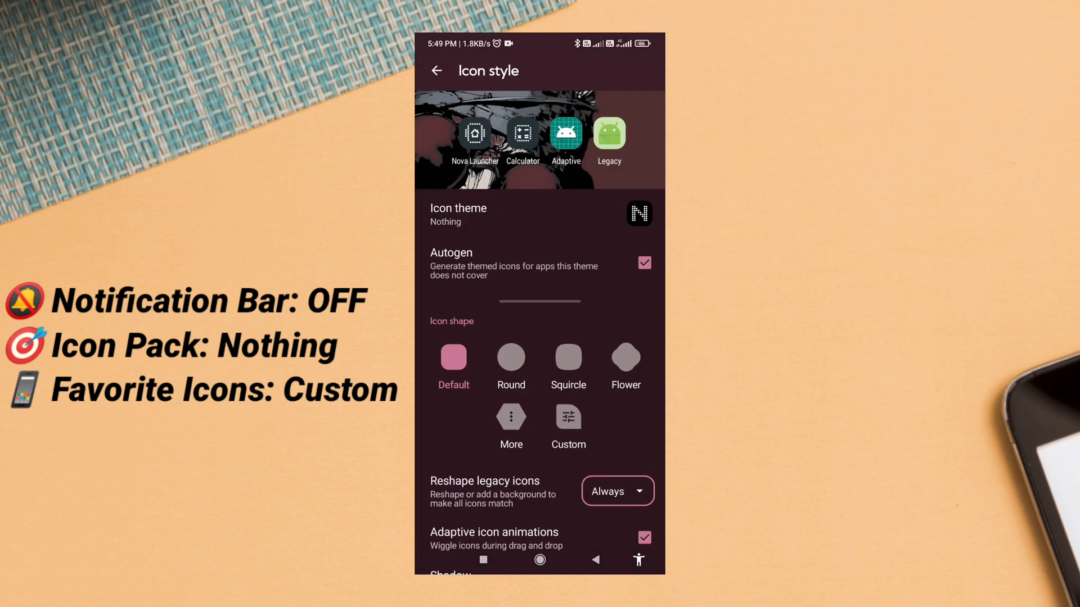
click(615, 491)
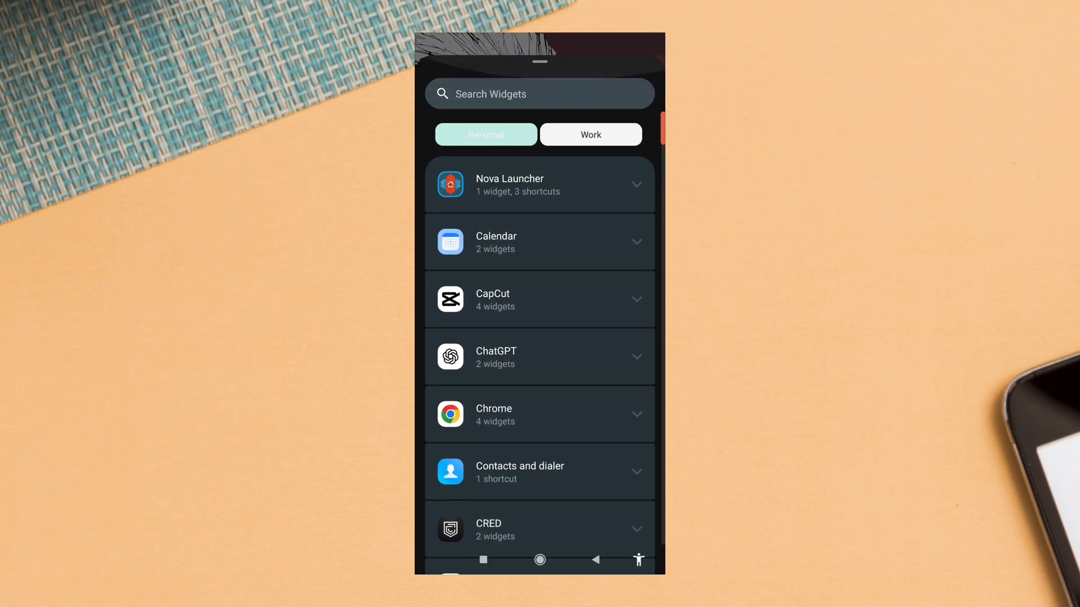
Place a blank KWGT widget on the lower half of the home screen
scroll(down, 3)
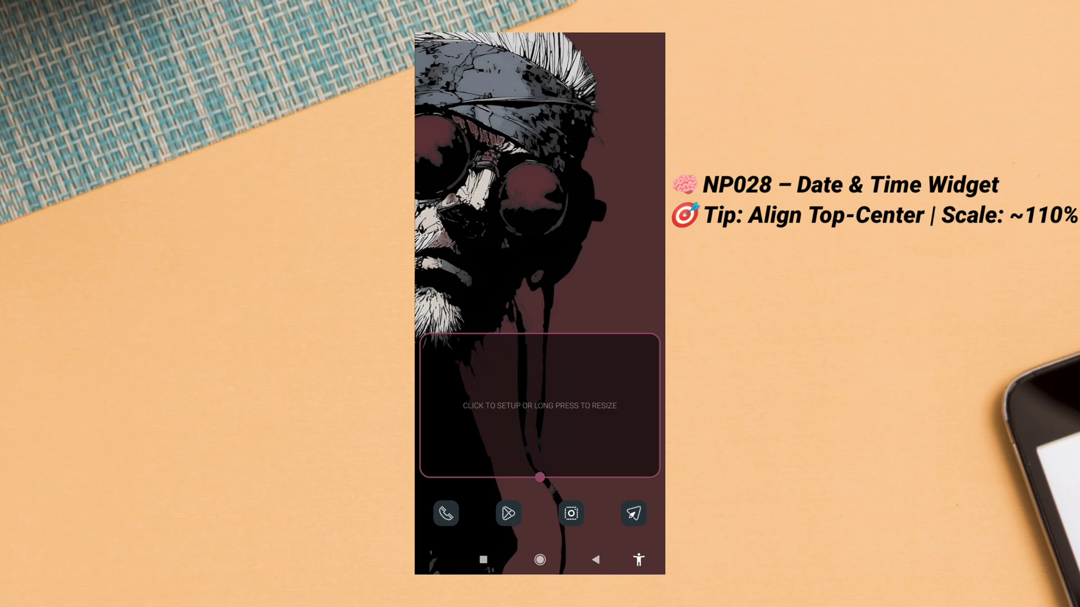
click(539, 405)
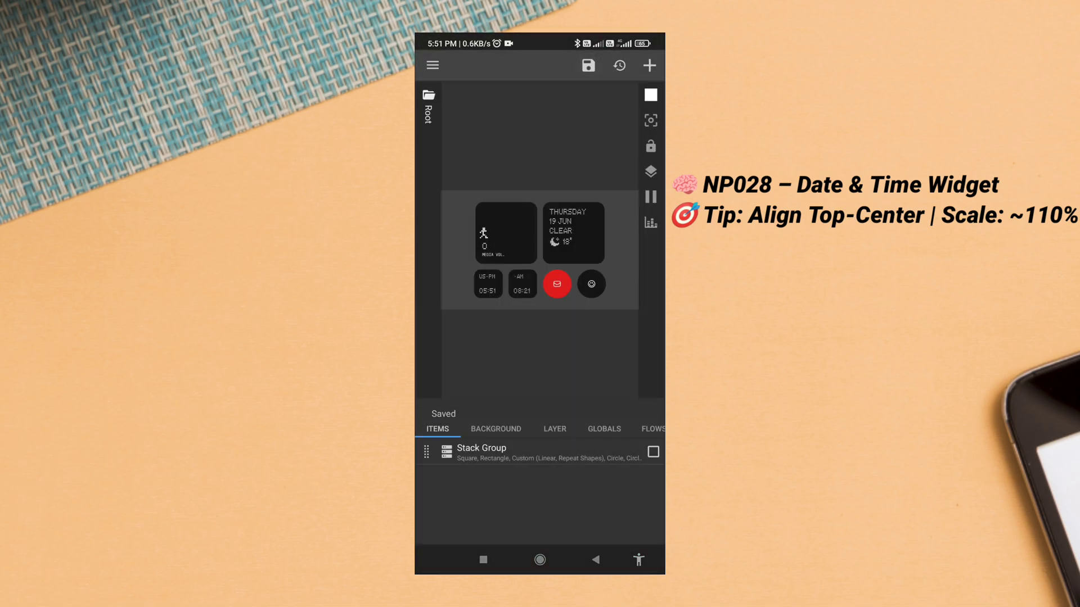
Load the NP028 date, weather and dual-clock preset into the KWGT widget
click(555, 429)
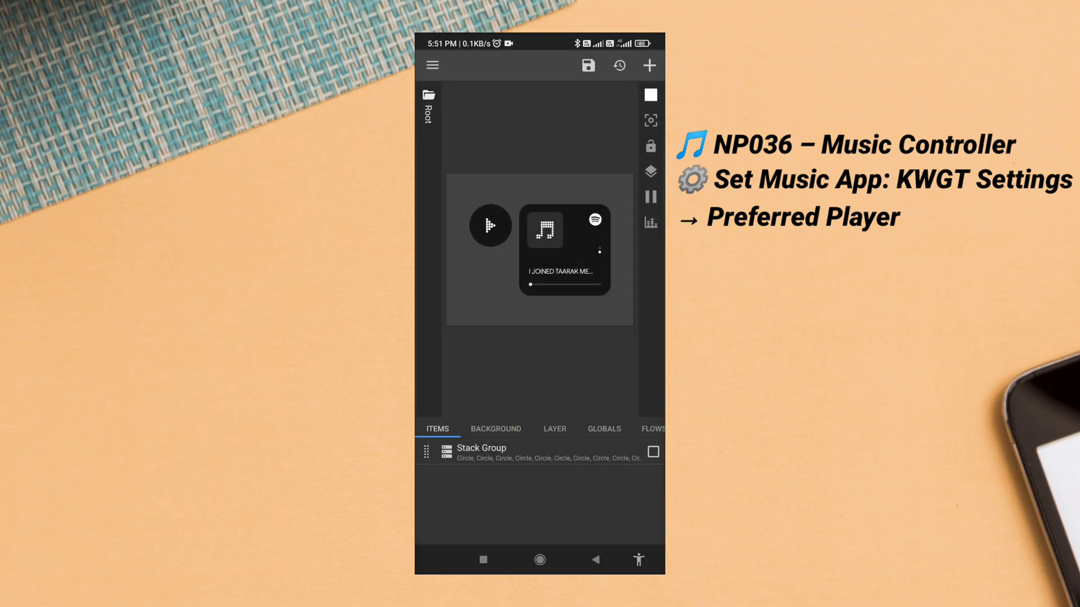
Raise the NP036 music controller widget's Layer scale above 97.9
click(555, 428)
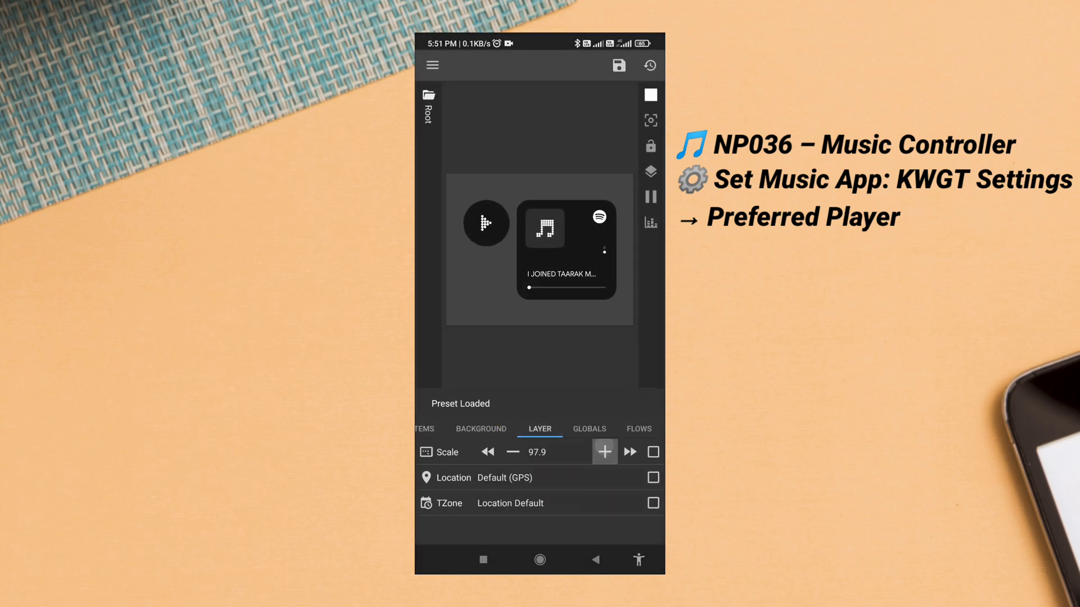
click(630, 452)
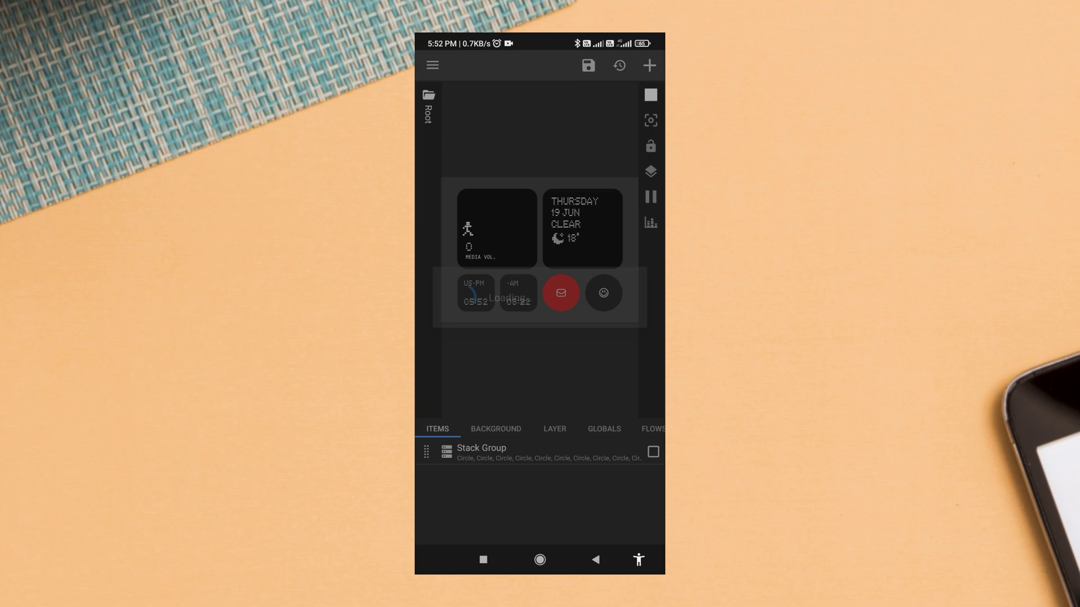
Scale the date and time widget to 110, save it, and return home with it placed below the music widget
click(554, 429)
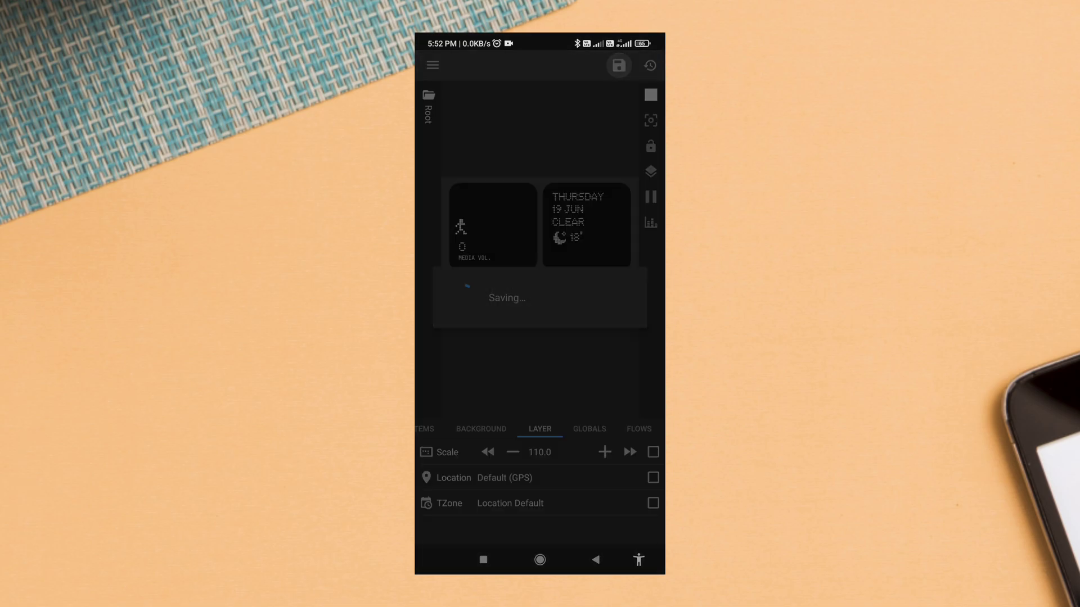
click(618, 65)
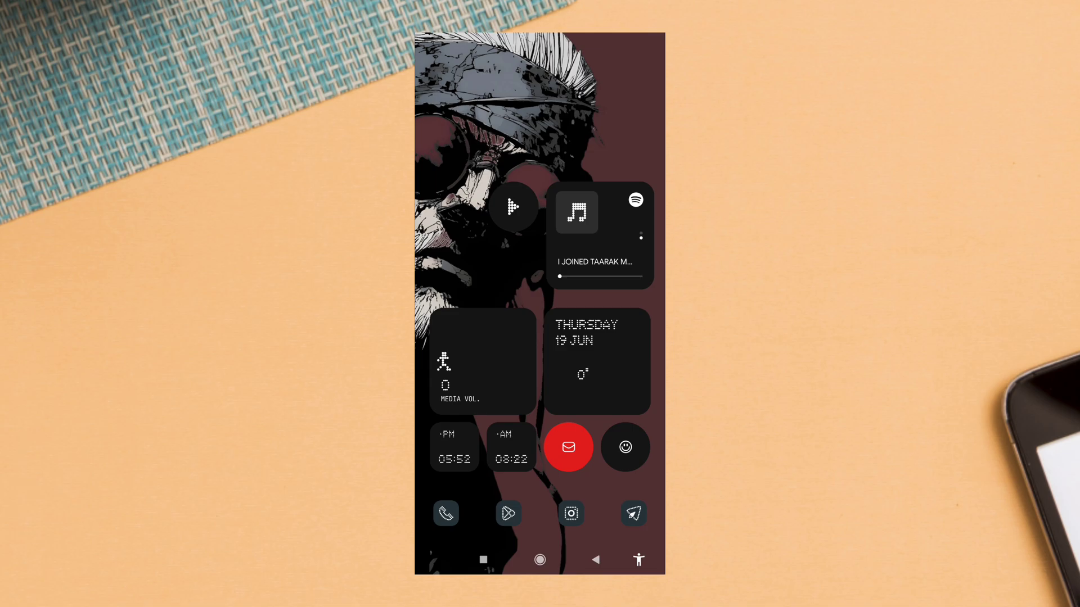